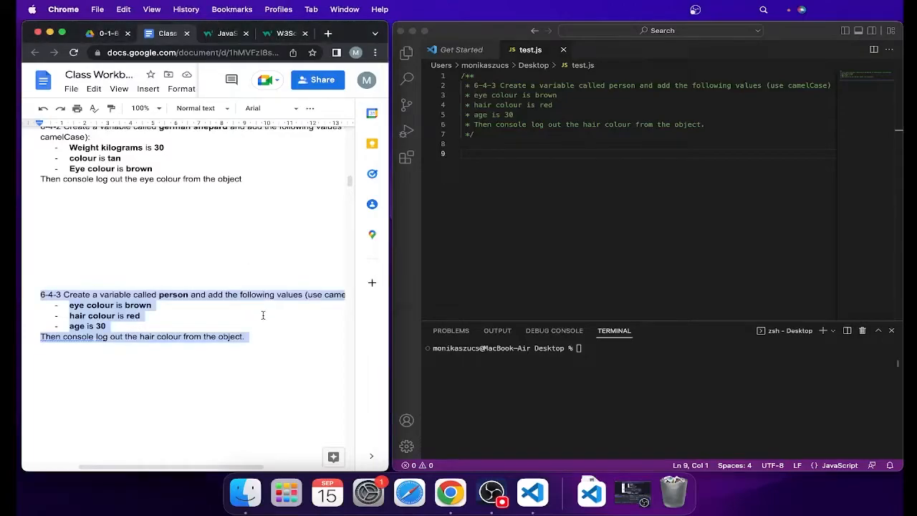
- Look up the W3Schools JavaScript Objects tutorial and select the person example's properties for reference
left_click(50, 294)
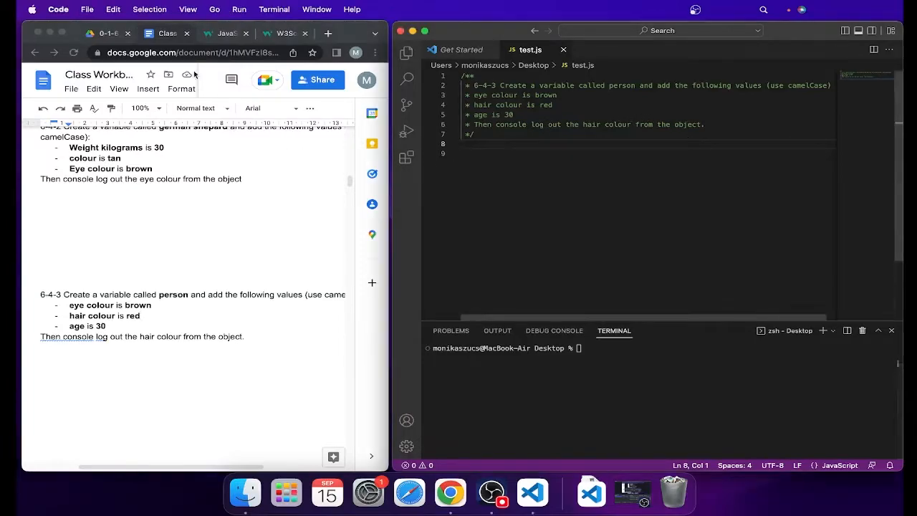
left_click(281, 33)
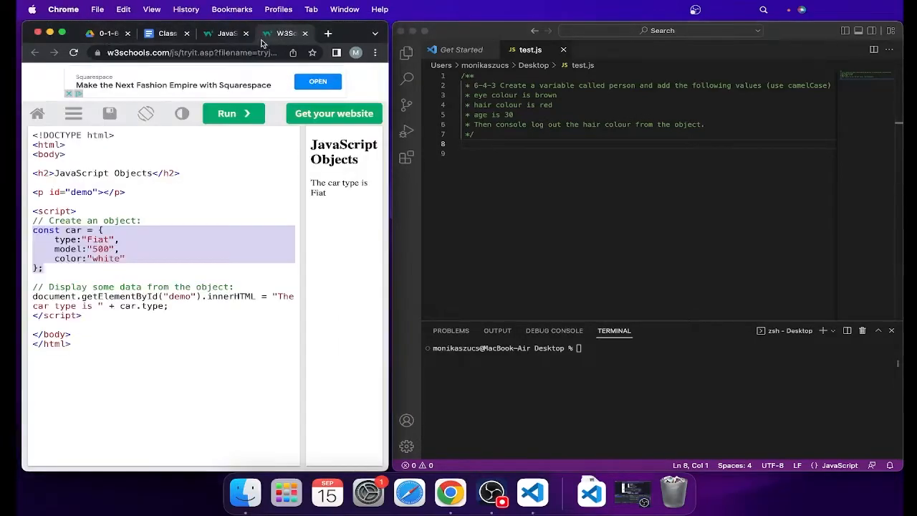
left_click(90, 207)
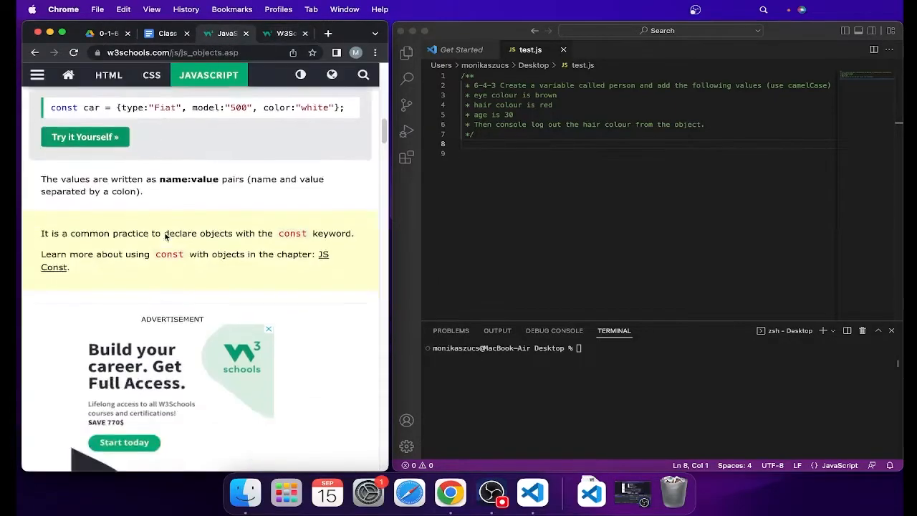
scroll("down", 3)
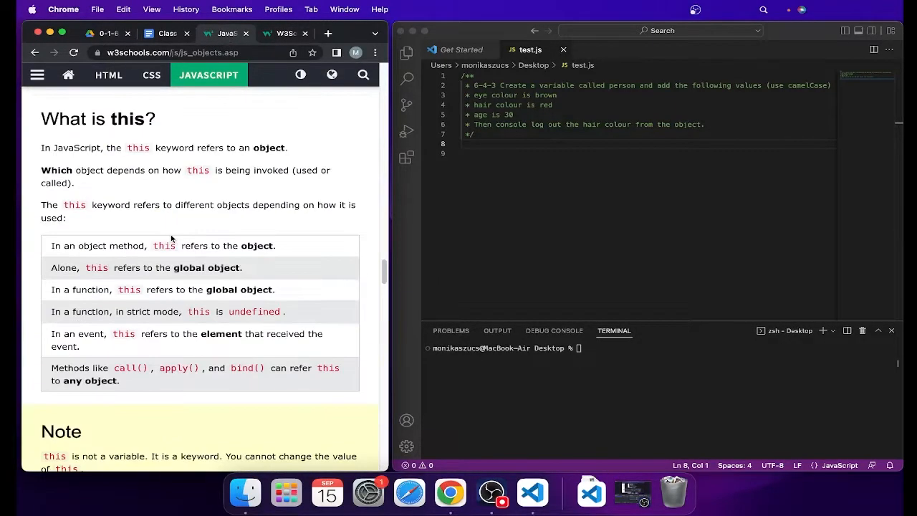
scroll("down", 3)
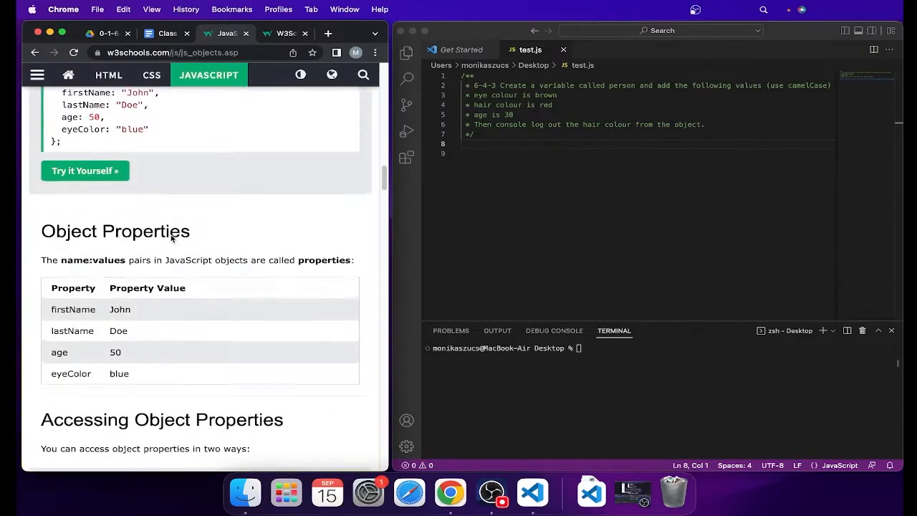
scroll("down", 3)
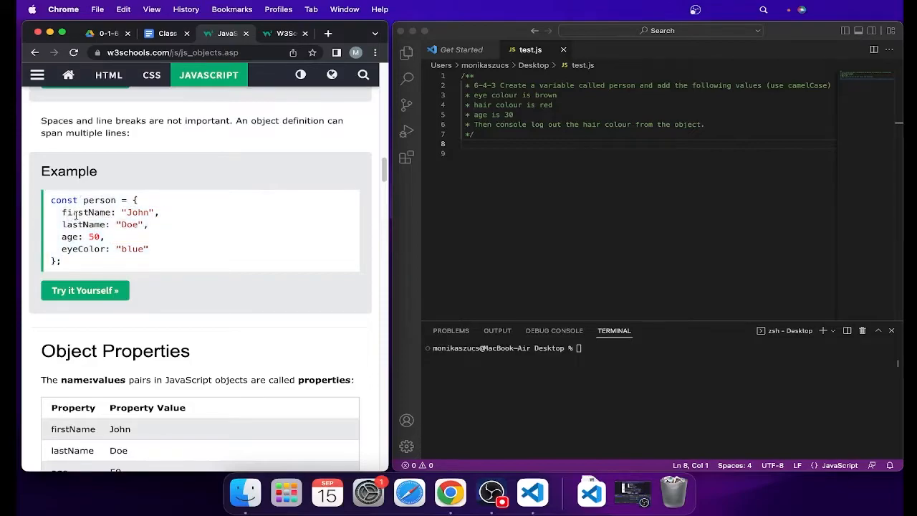
left_click_drag(63, 212, 151, 248)
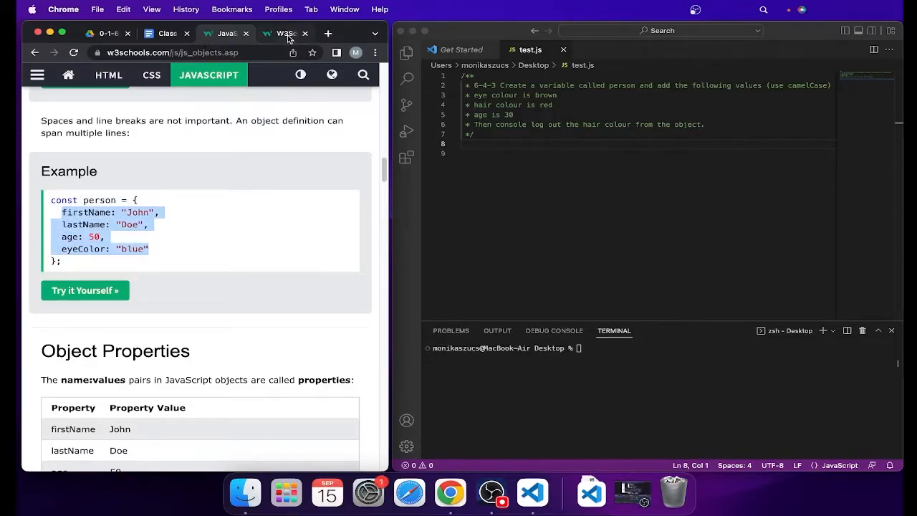
- Begin the declaration 'var person =' in test.js, with the W3Schools car example open alongside
left_click(166, 33)
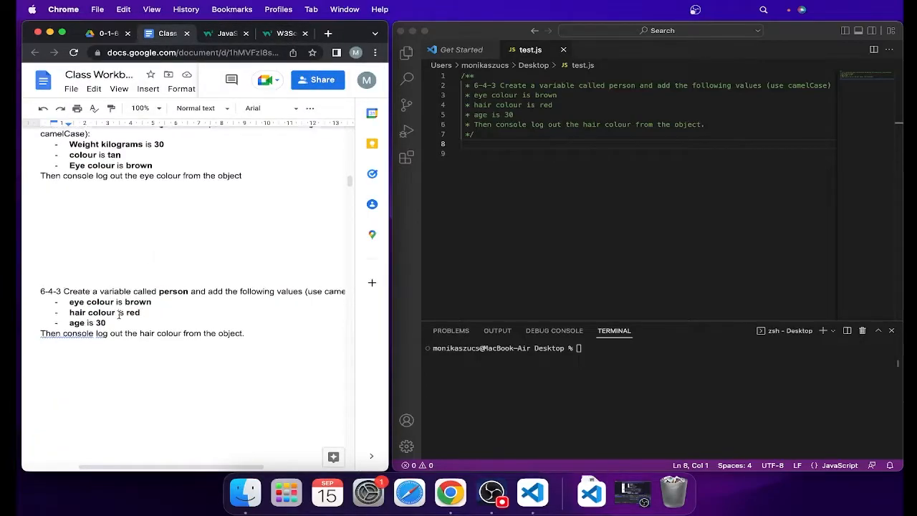
double_click(173, 291)
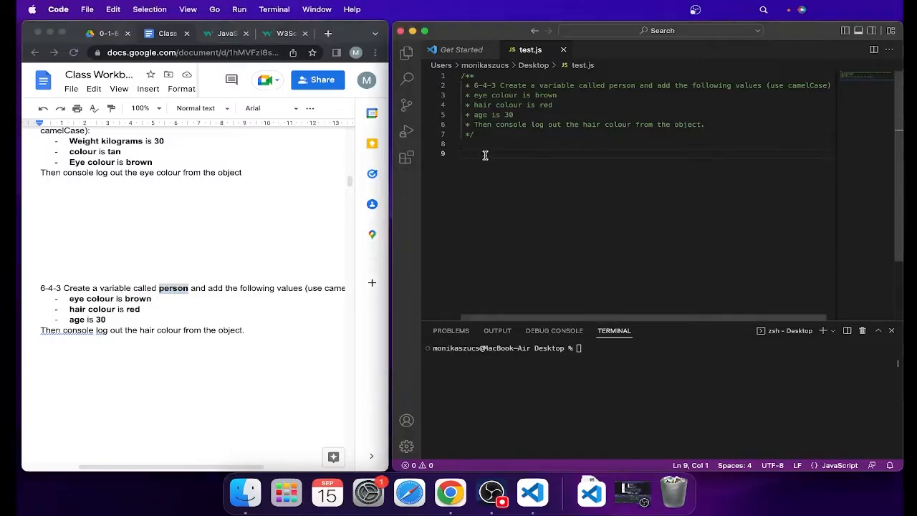
type("vR")
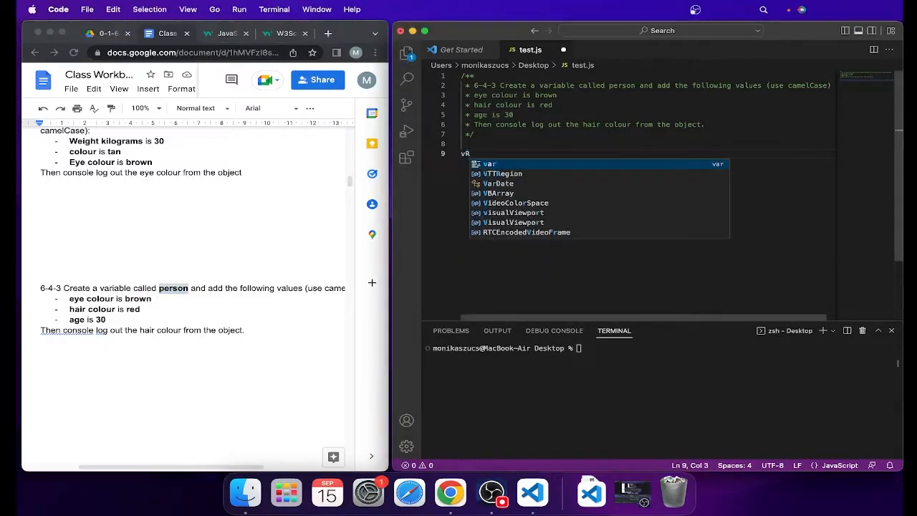
type("person =")
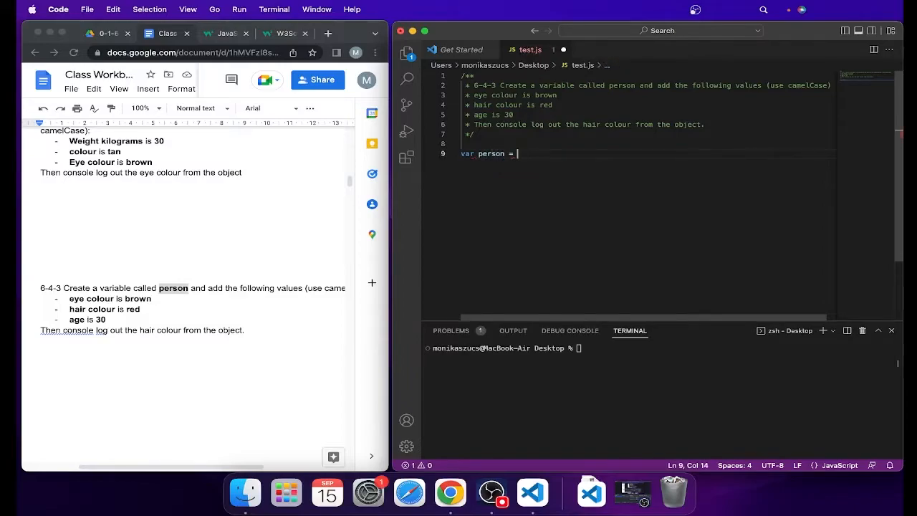
left_click(283, 33)
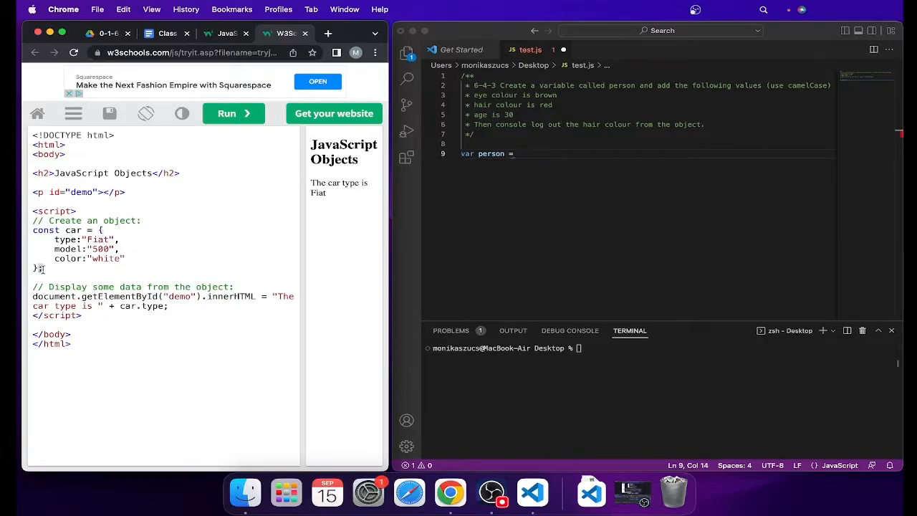
- Make person an empty object literal '{};' and check the car example's property/value format
left_click(515, 153)
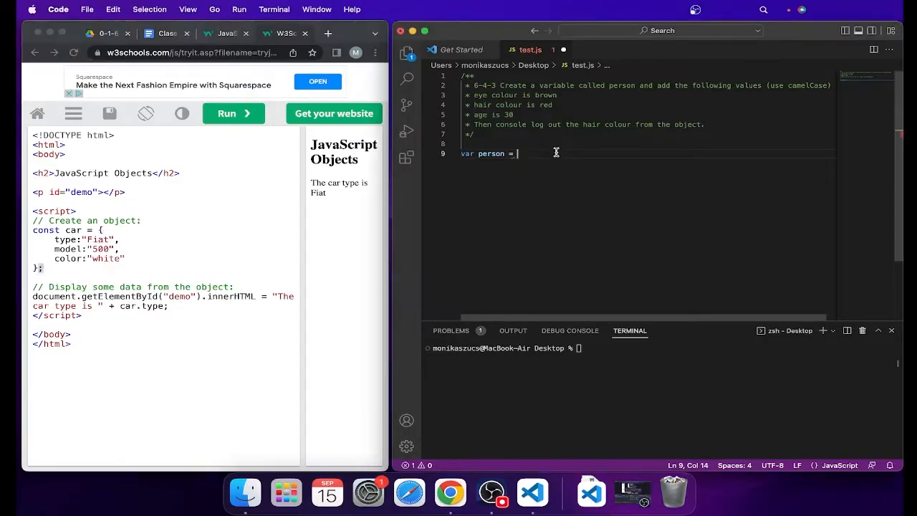
type("{};")
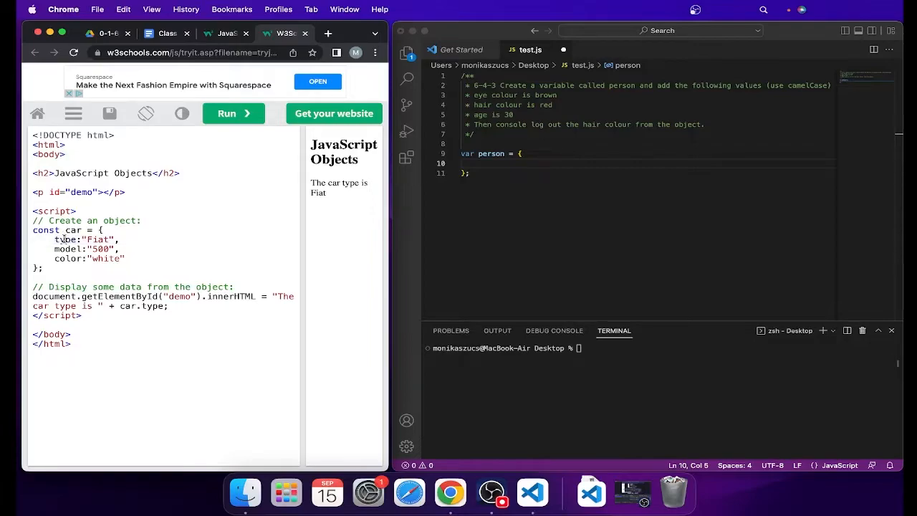
double_click(98, 239)
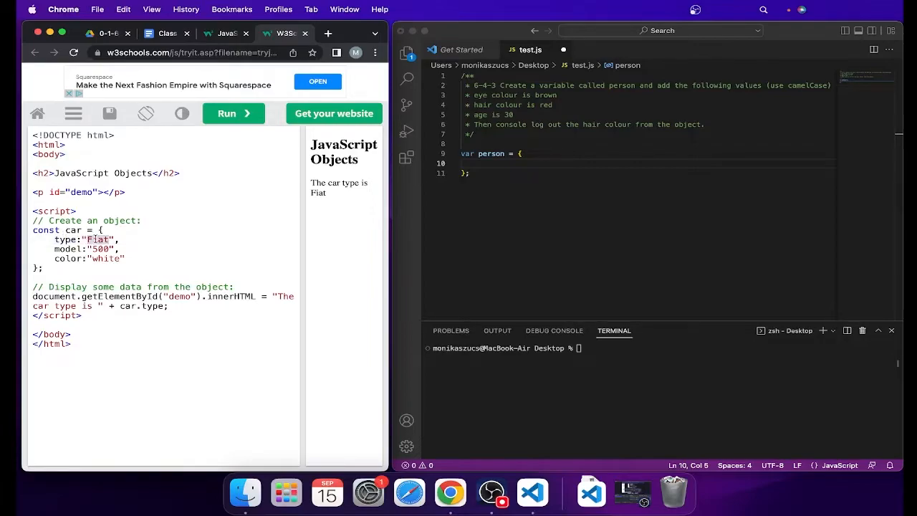
double_click(99, 239)
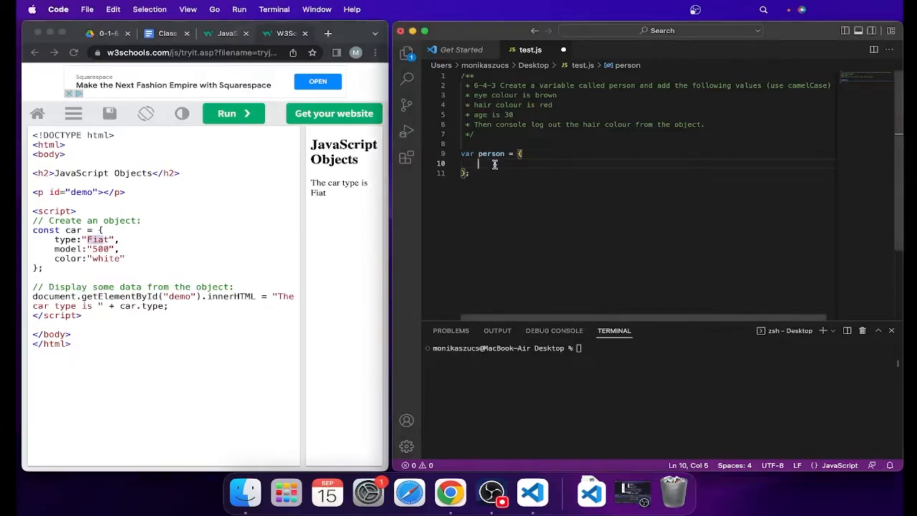
double_click(489, 94)
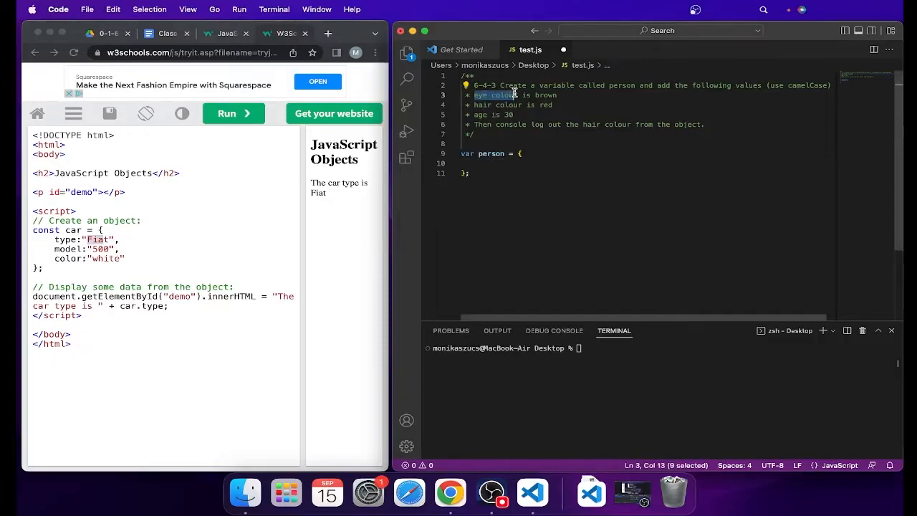
left_click(167, 33)
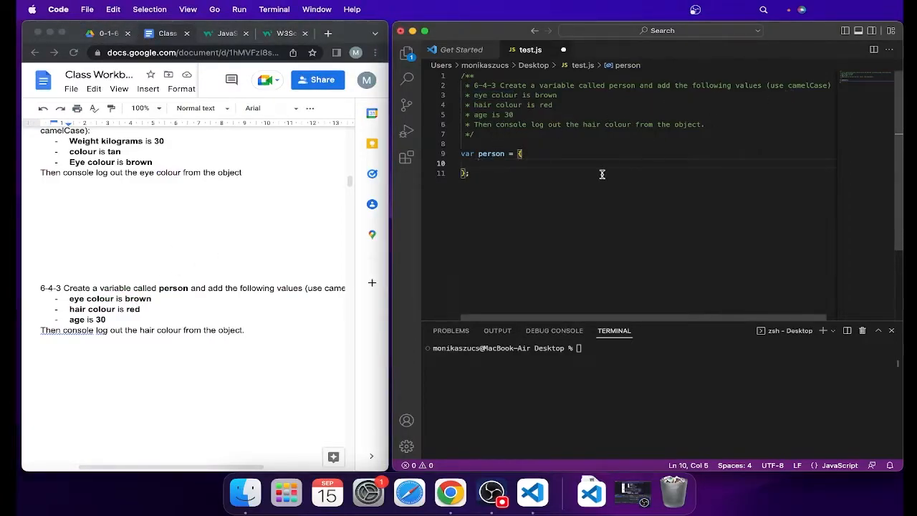
- Add the property eyeColour: "brown", correcting the mistyped 'browb'
type("eyeColor")
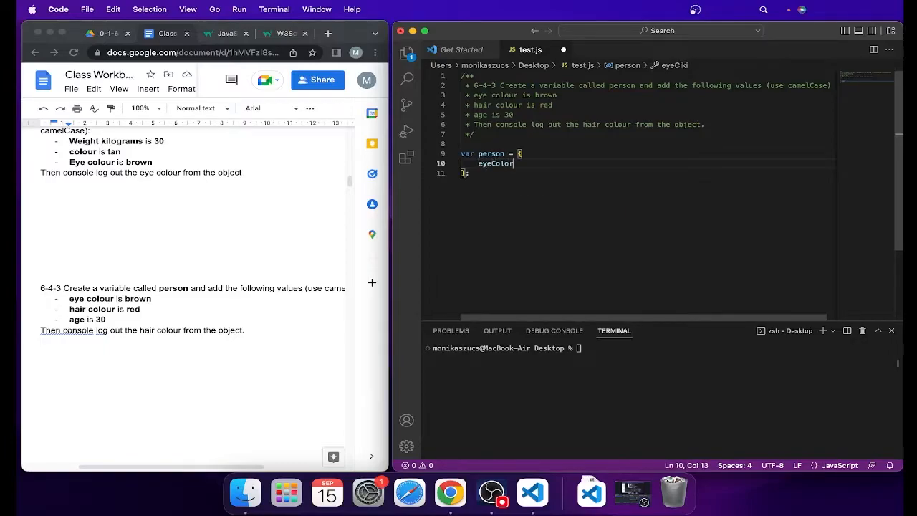
type("ur:")
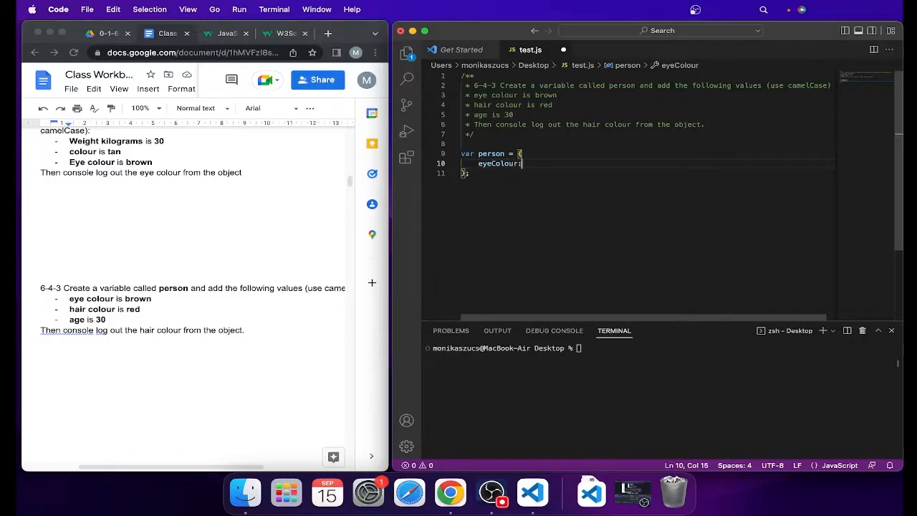
type("browb")
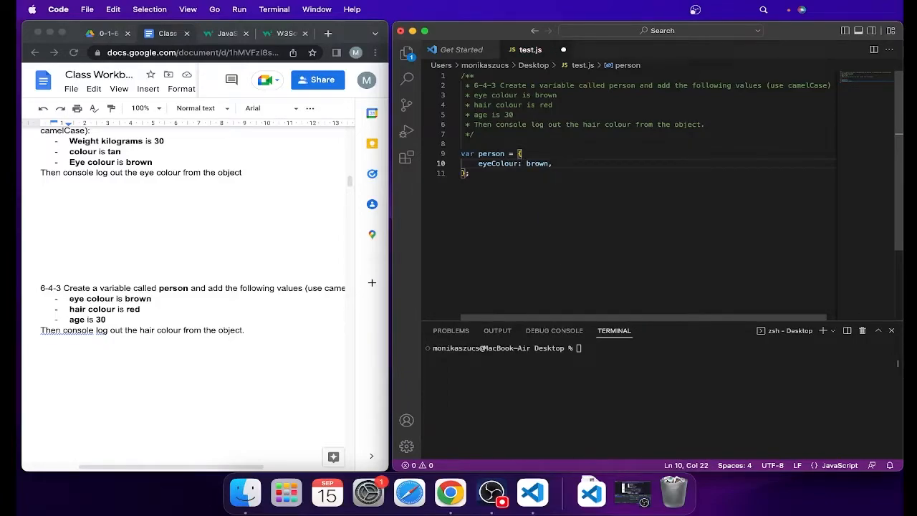
double_click(536, 163)
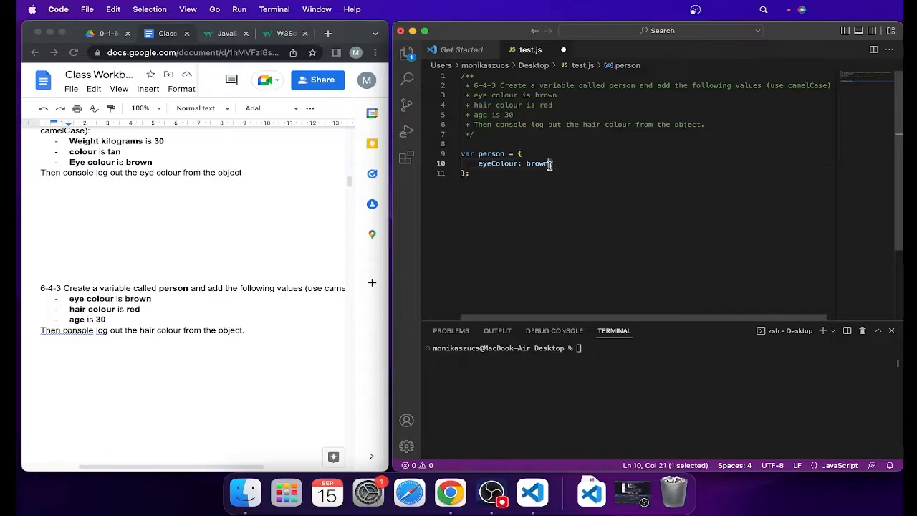
type(",")
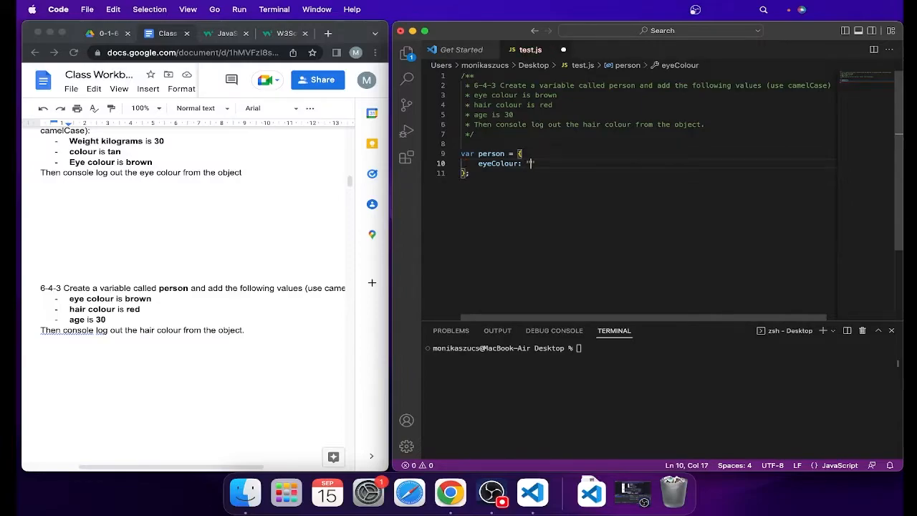
type("brown")
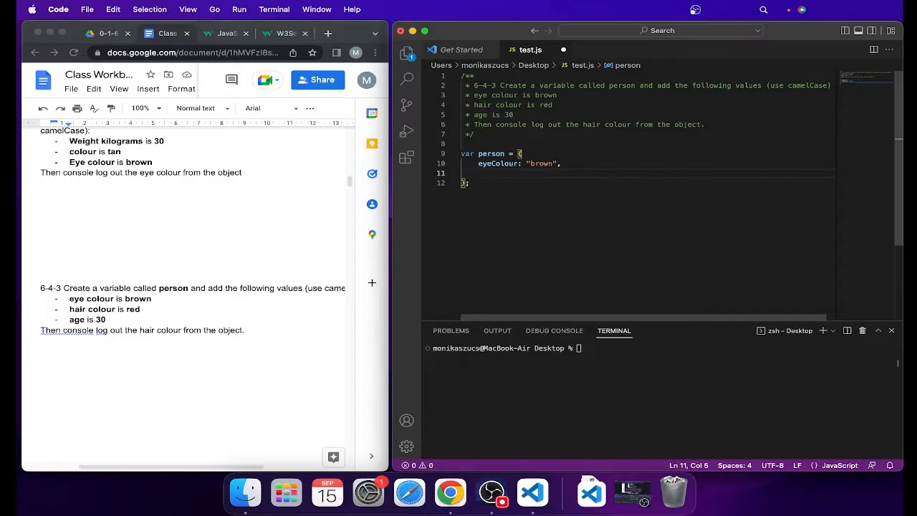
- Add the properties hairColour: "red" and age: 30 to the person object
type("hair")
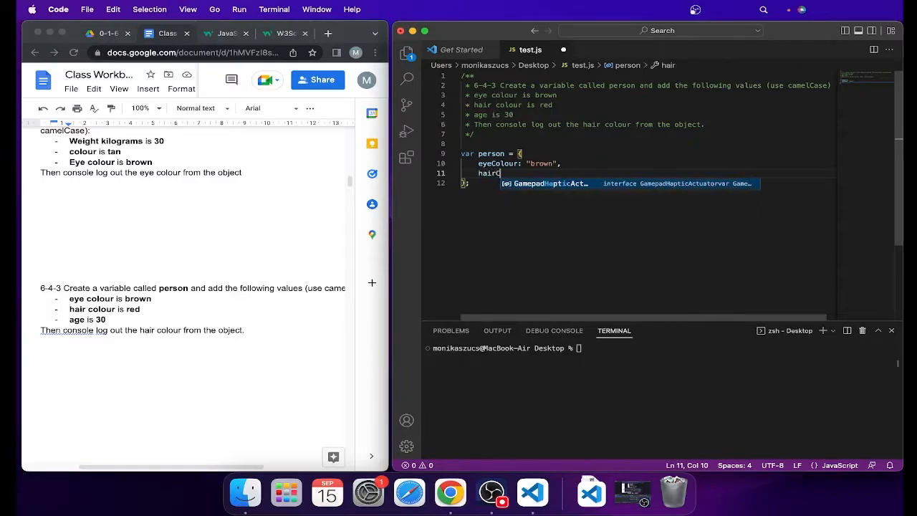
type("Colour")
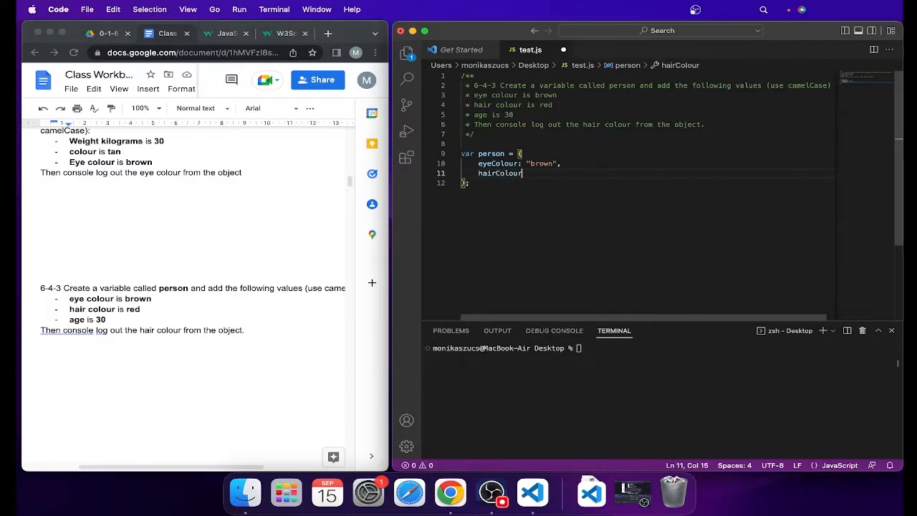
type(": \"")
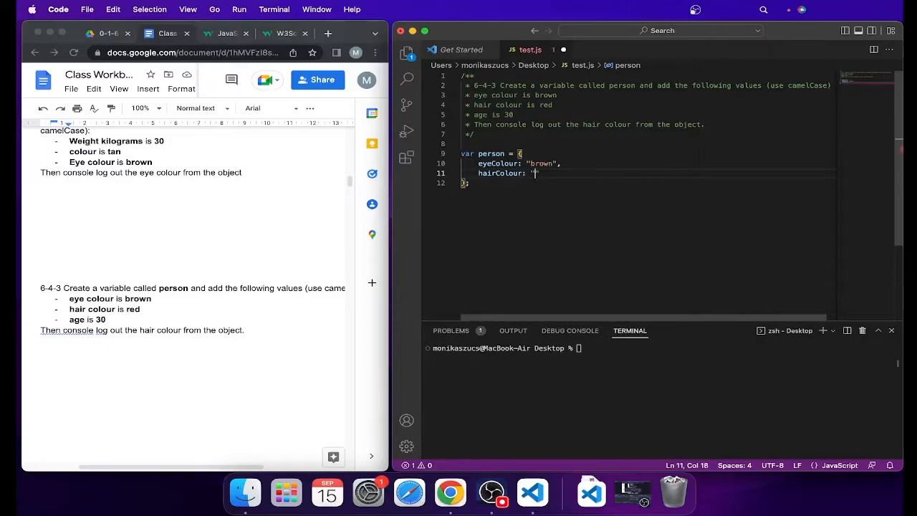
type("red\",")
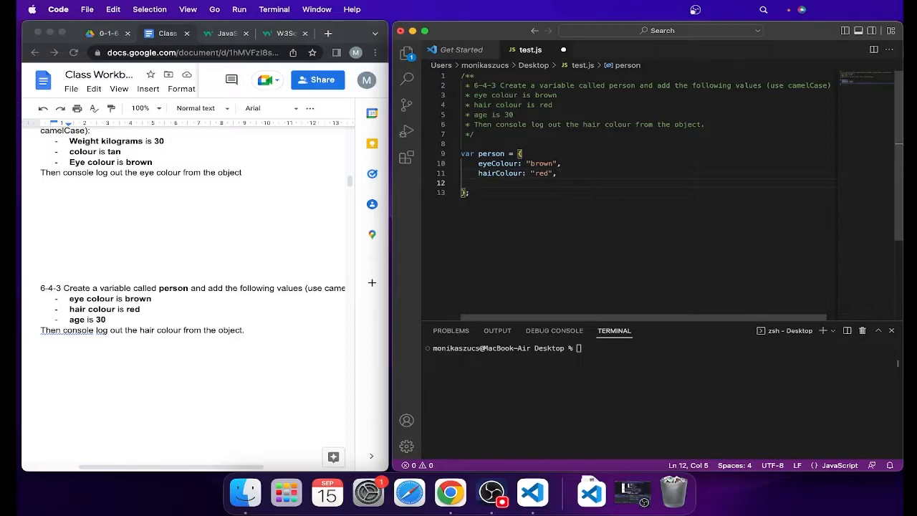
type("age:")
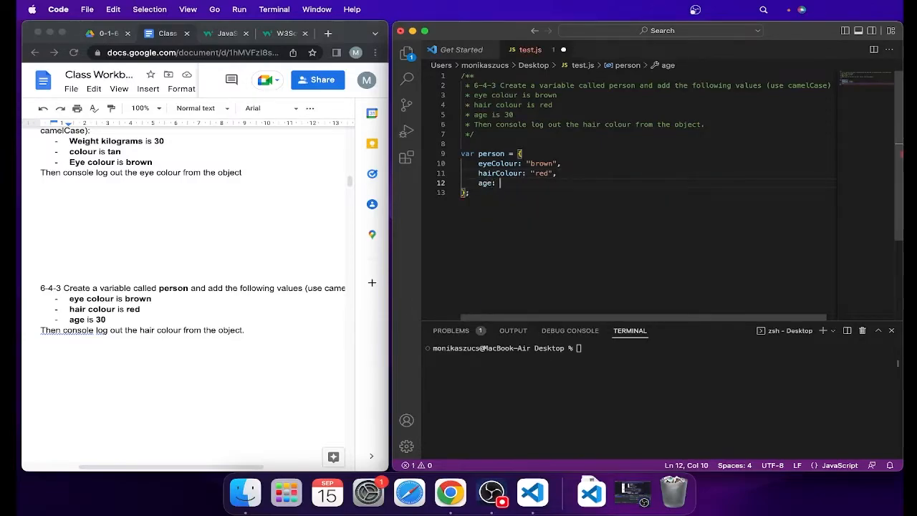
type("30")
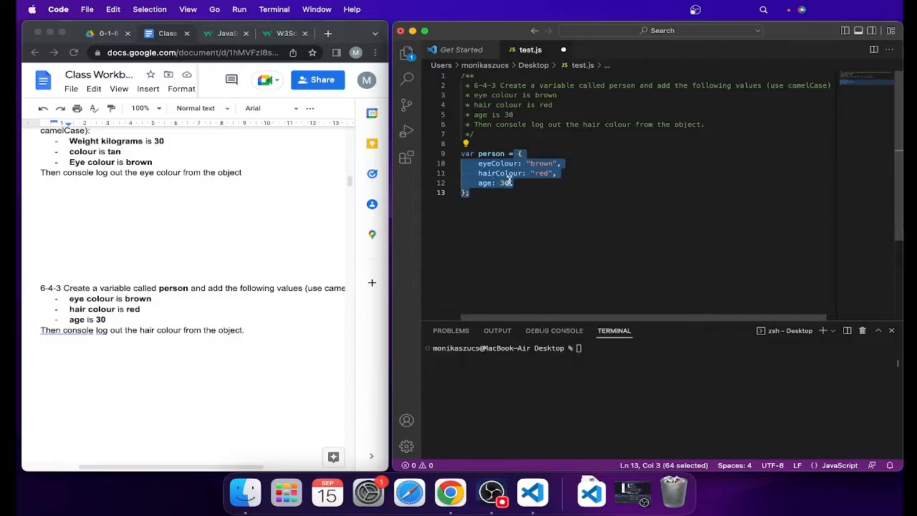
left_click(488, 153)
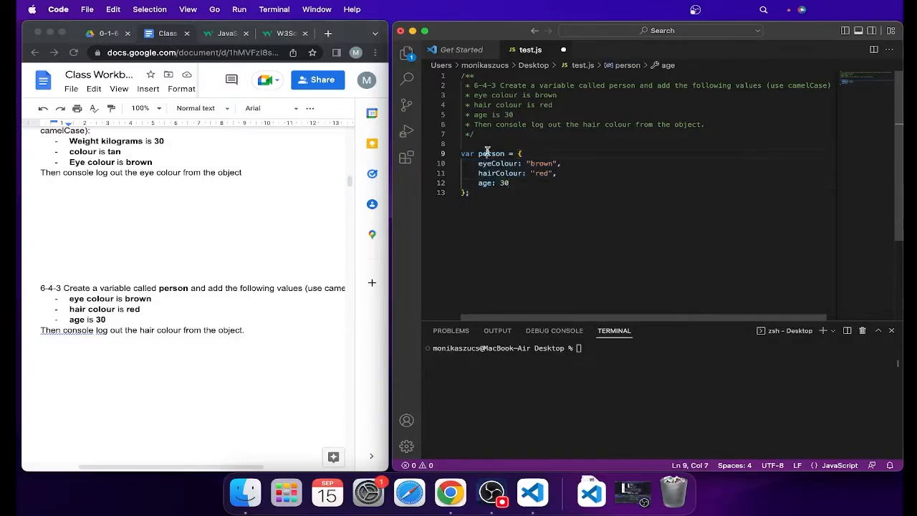
double_click(491, 154)
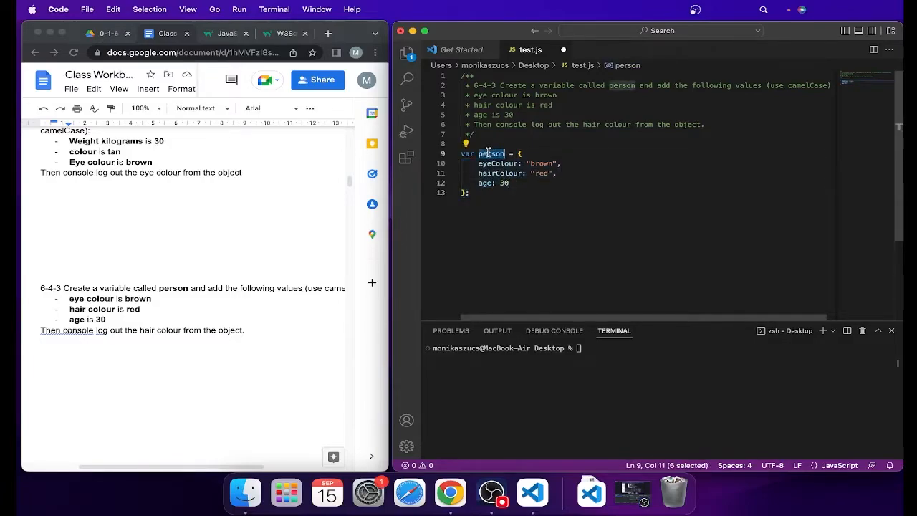
double_click(501, 173)
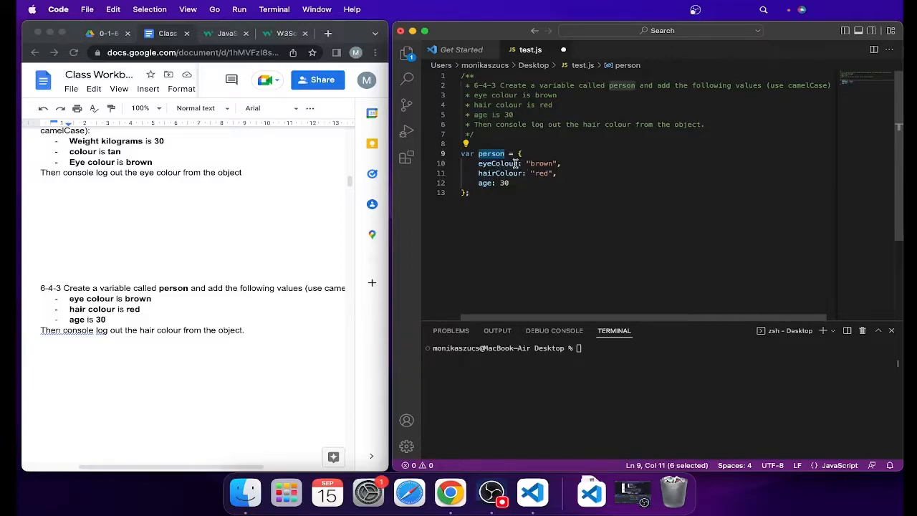
double_click(543, 163)
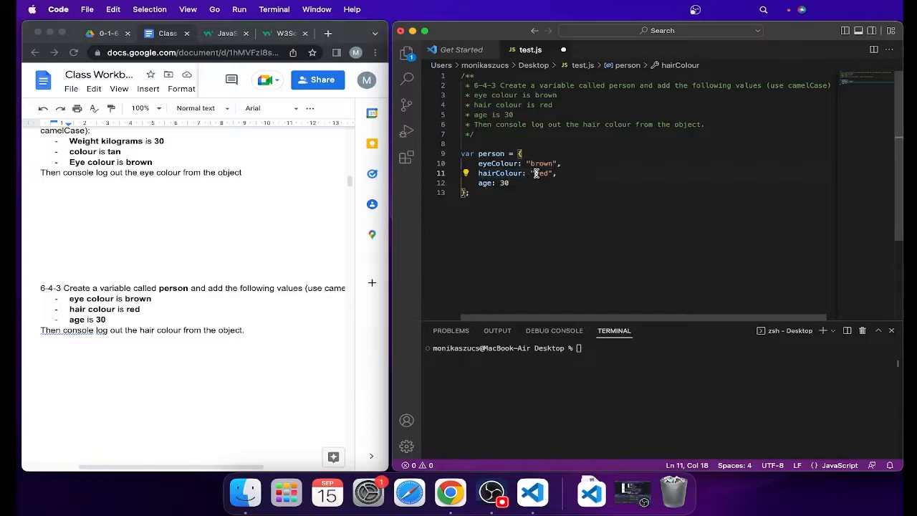
double_click(487, 183)
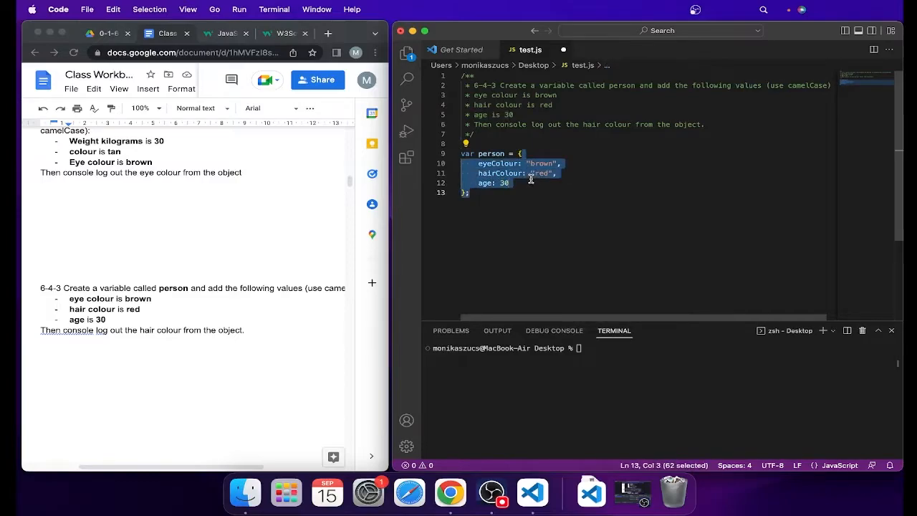
left_click(510, 183)
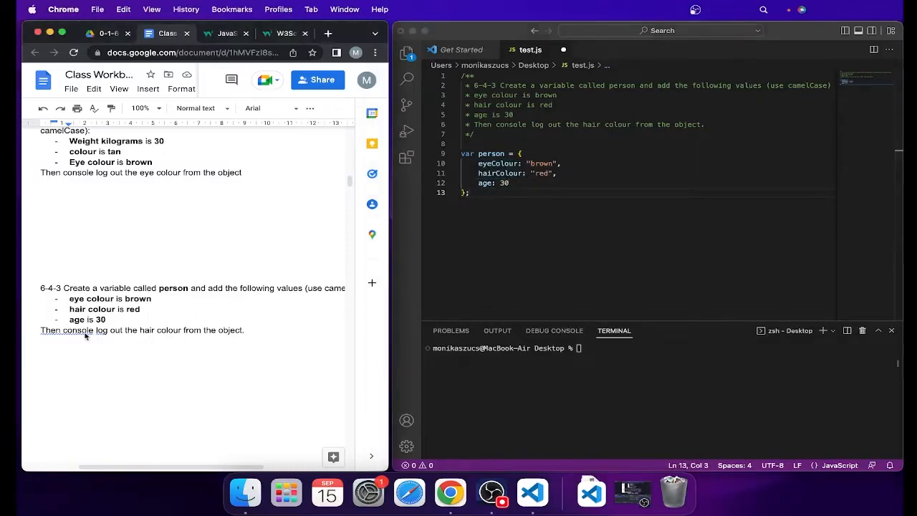
- Write console.log(person. below the object, ready to pick the hairColour property
left_click_drag(112, 330, 208, 329)
type("c")
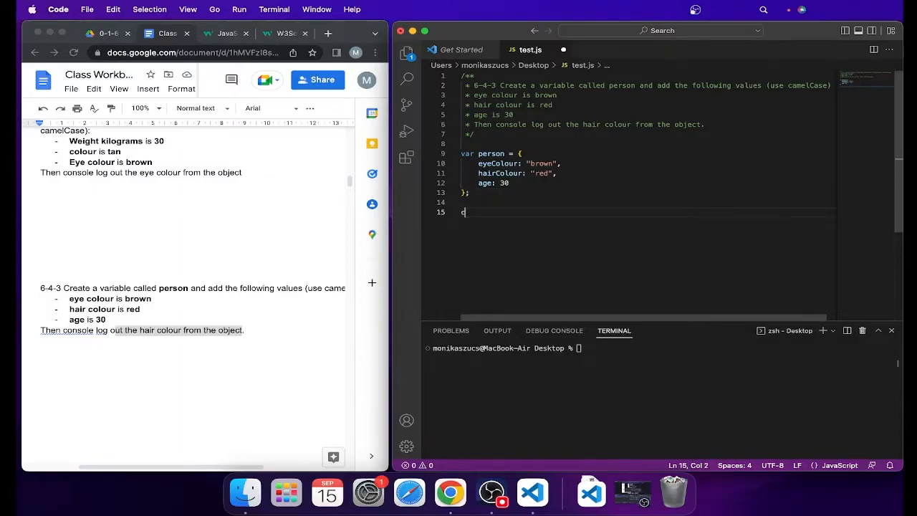
type("onsole.log")
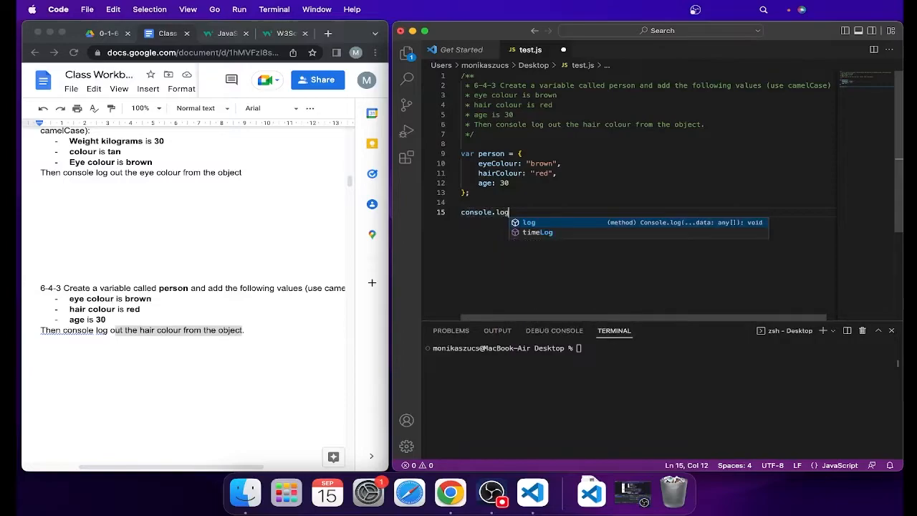
type("(person")
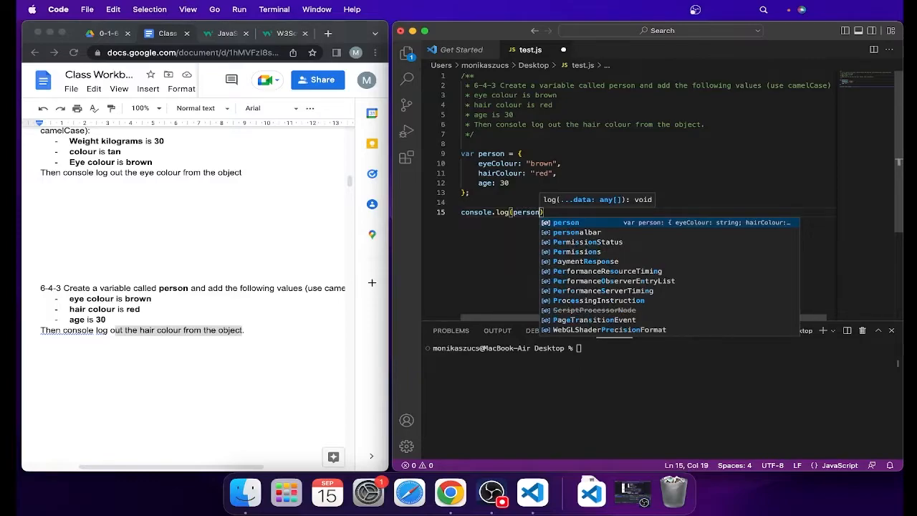
type(".")
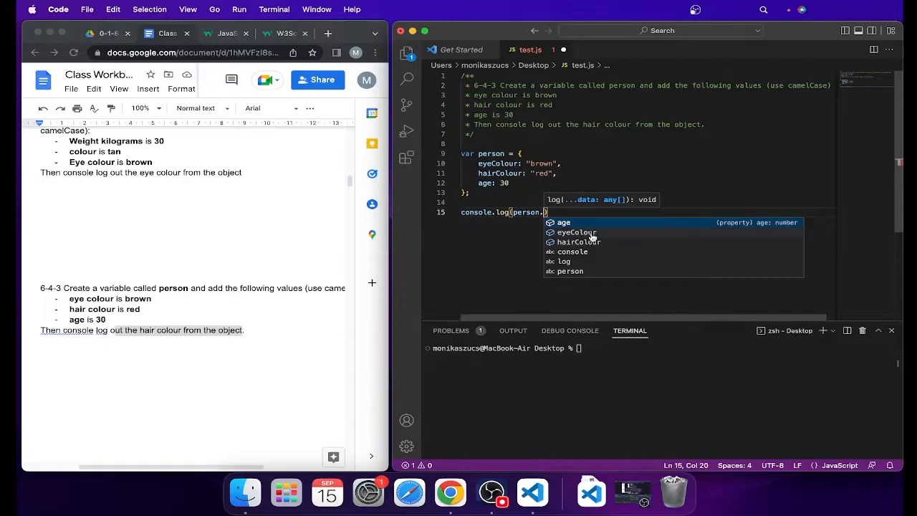
mouse_move(592, 241)
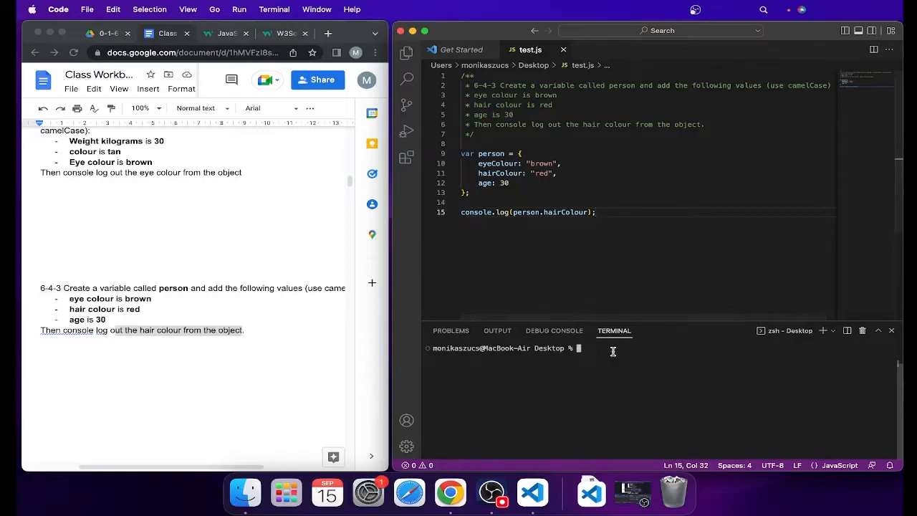
- Run 'node test.js' in the integrated terminal so it prints red
type("node")
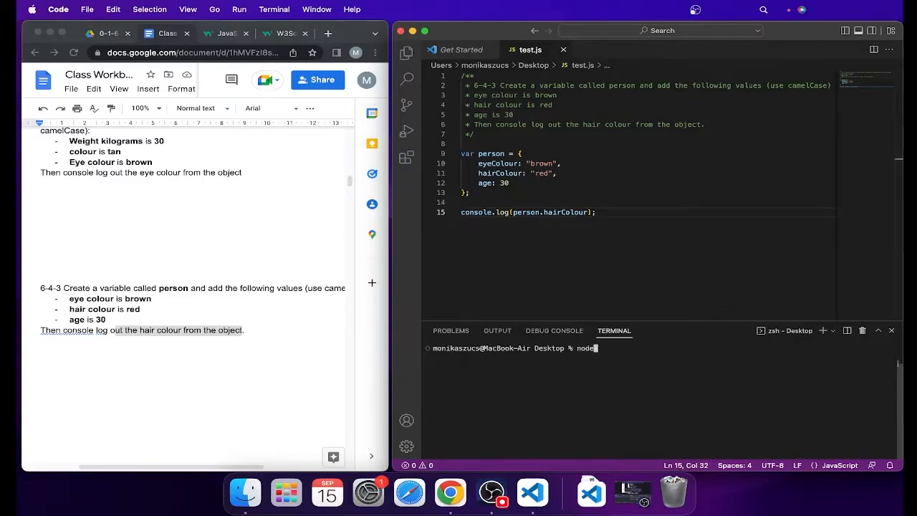
type("test.js")
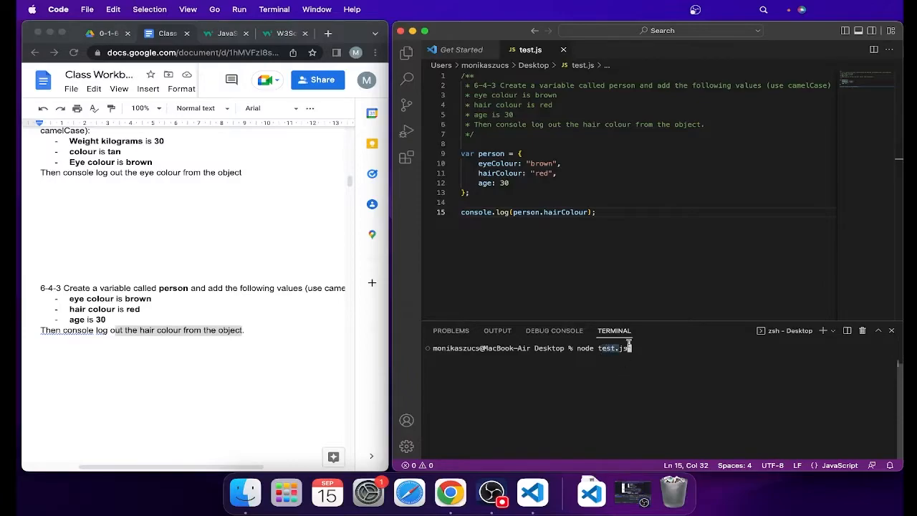
key("enter")
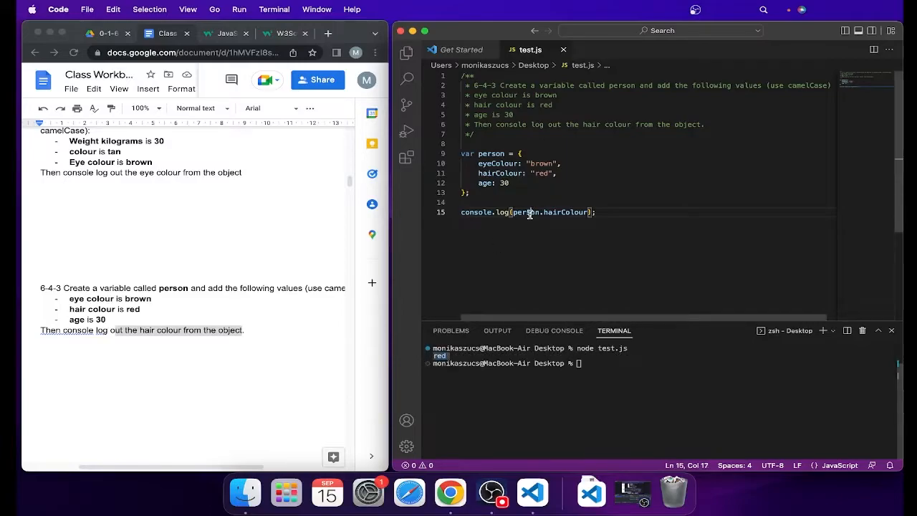
double_click(528, 212)
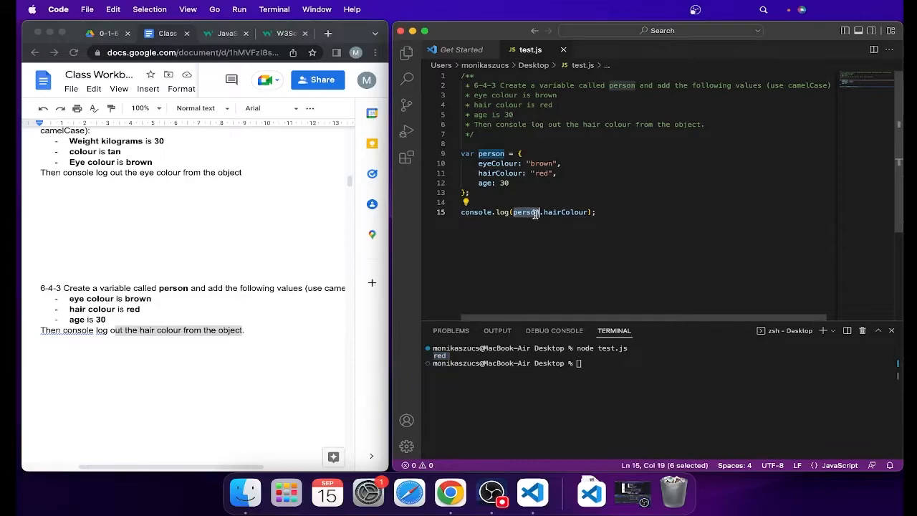
double_click(491, 153)
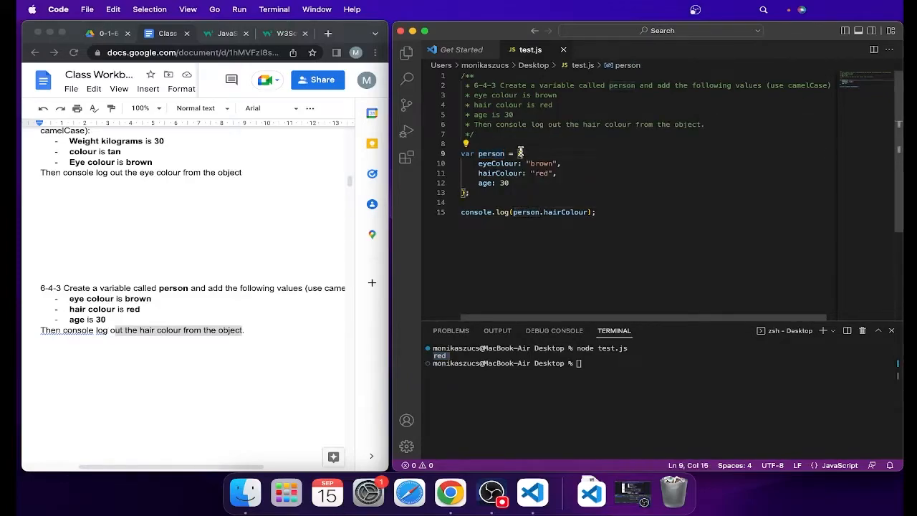
left_click_drag(523, 153, 465, 193)
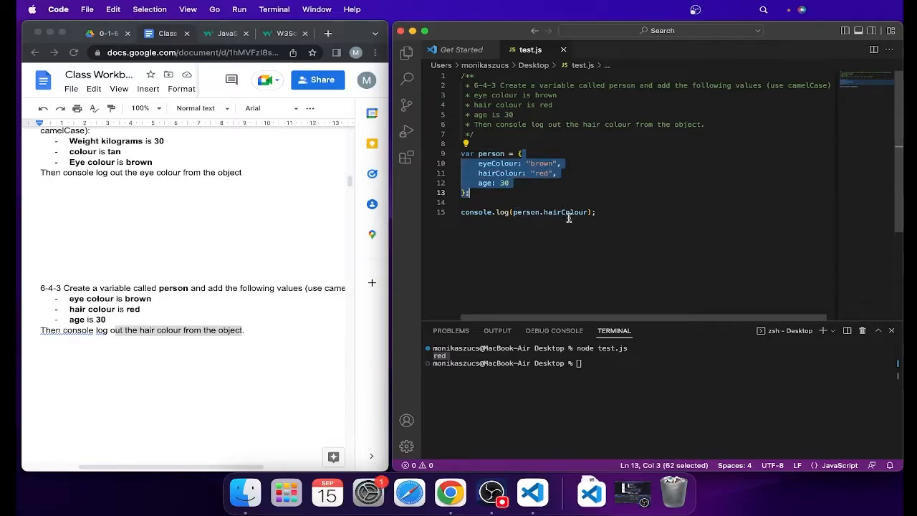
double_click(566, 212)
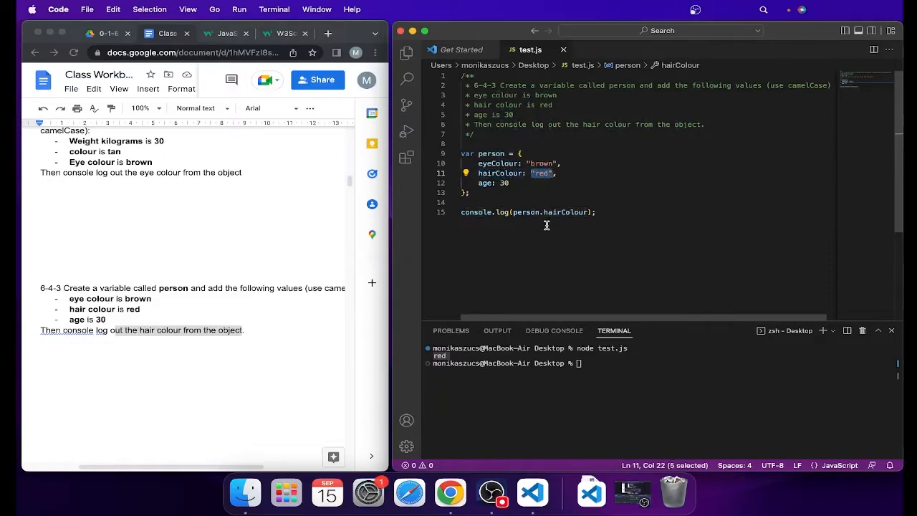
double_click(550, 212)
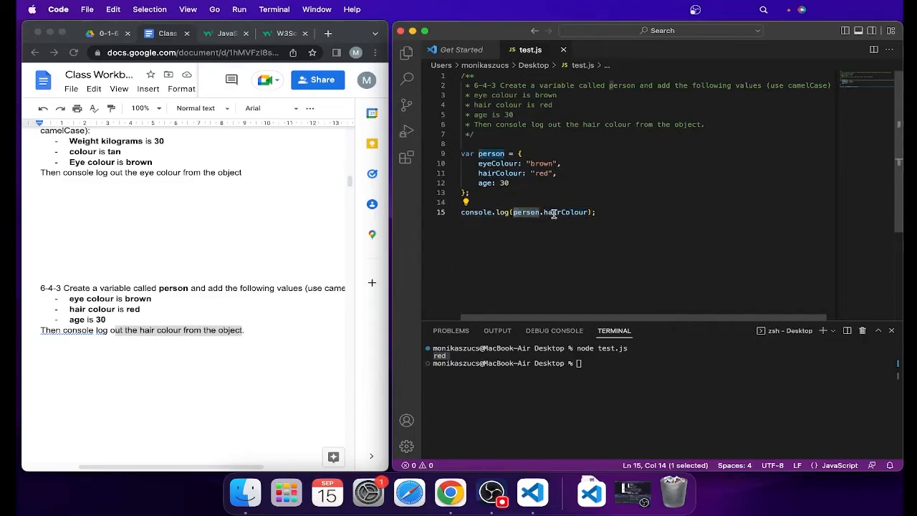
mouse_move(554, 212)
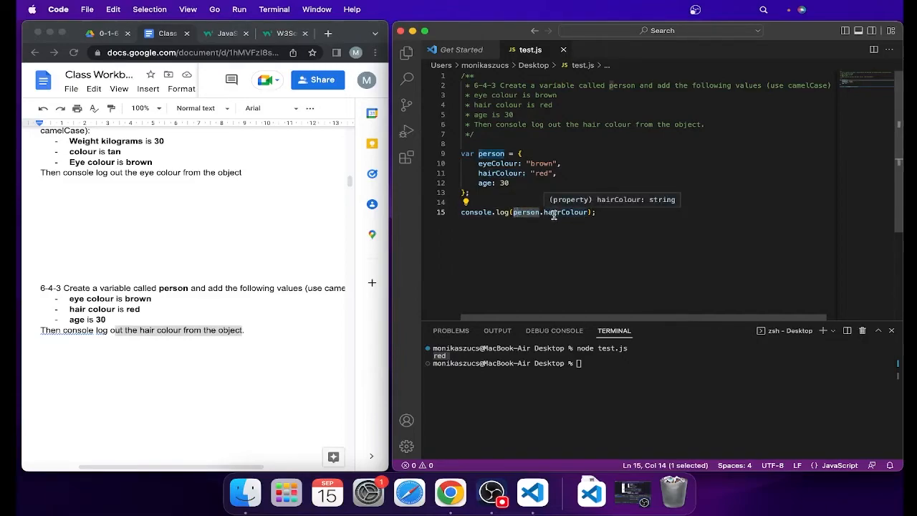